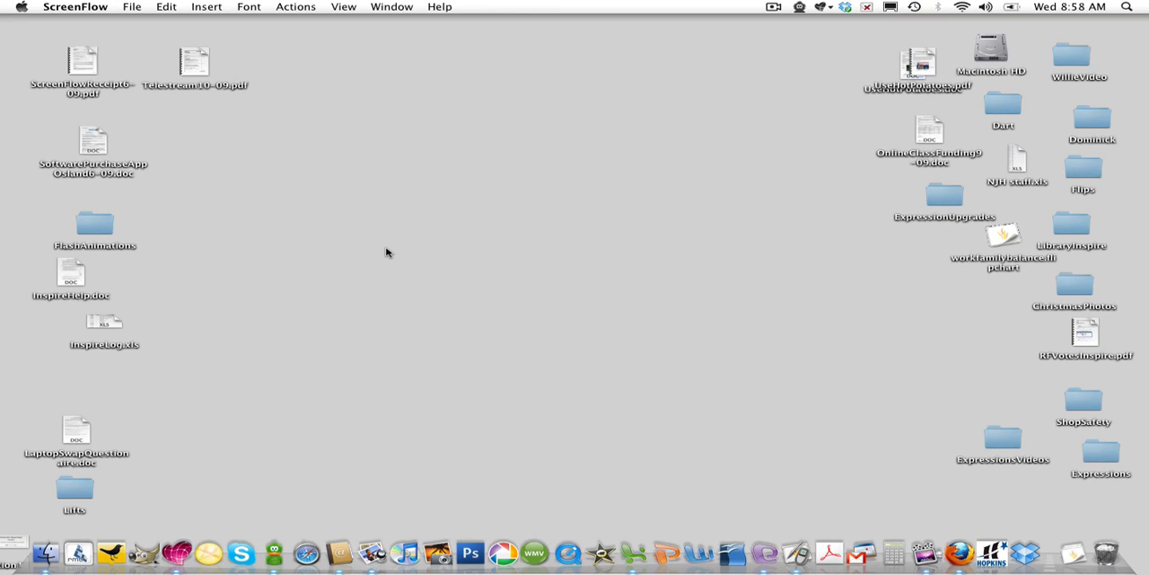
pyautogui.moveTo(402, 230)
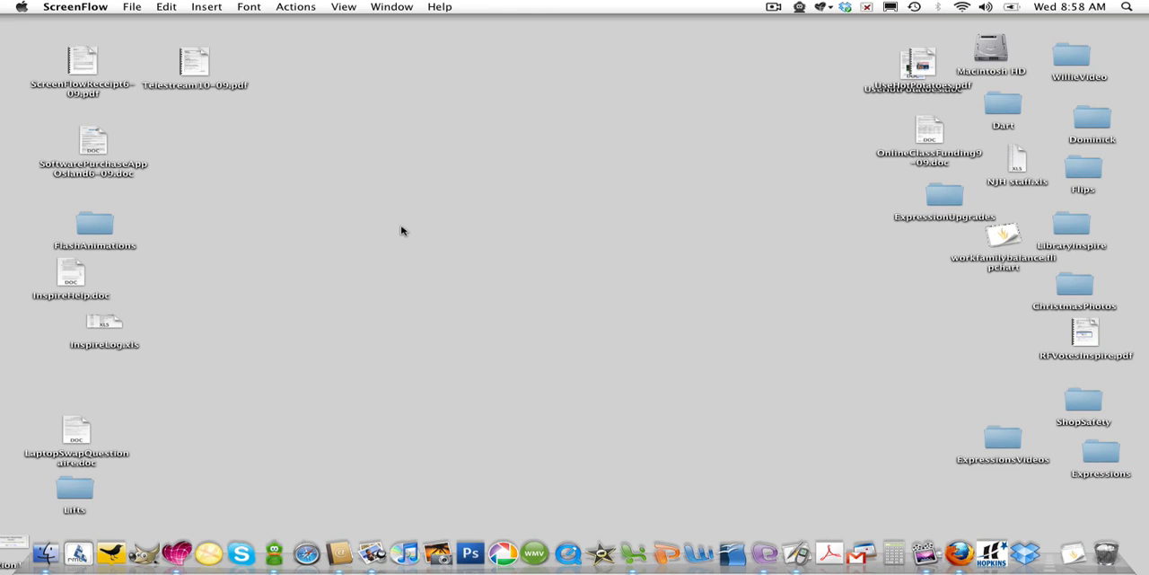
pyautogui.moveTo(370, 233)
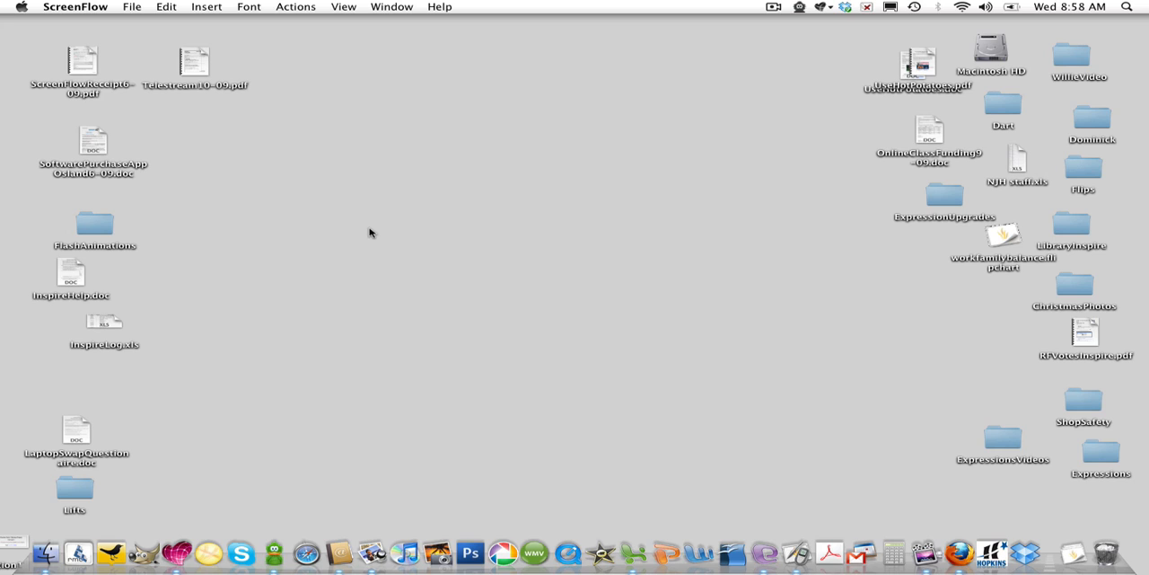
pyautogui.moveTo(278, 223)
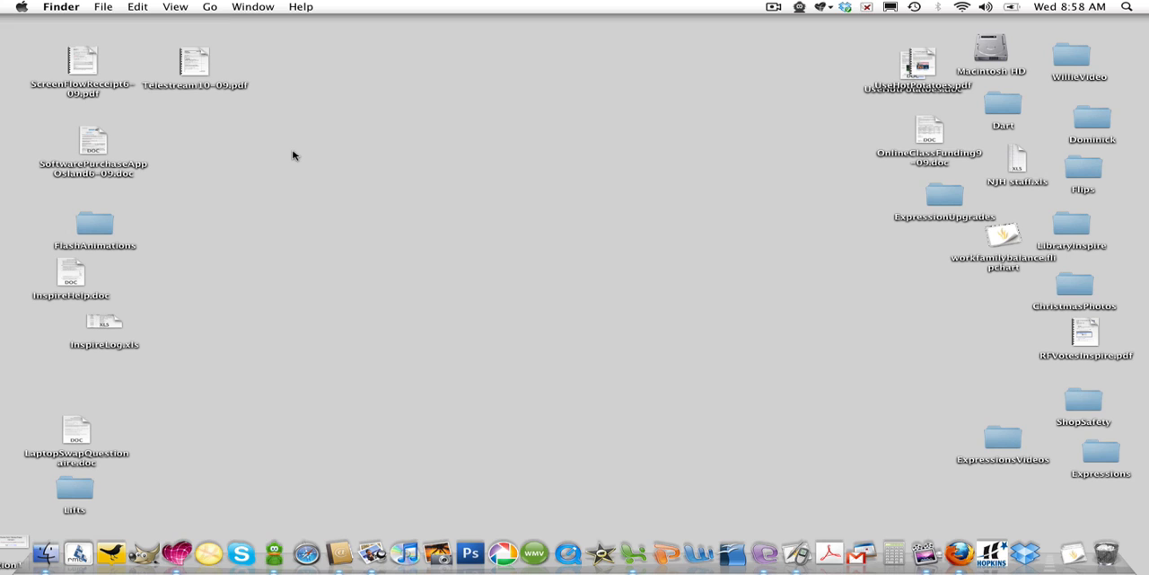
pyautogui.moveTo(212, 7)
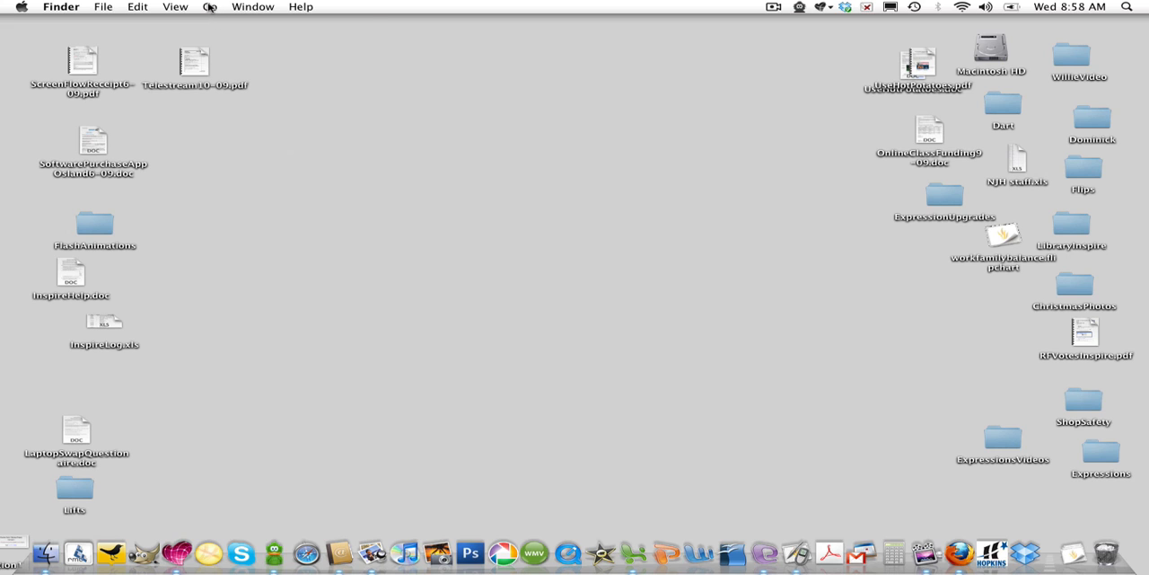
# Connect to the staff.hopkins.k12.mn.us server via Go > Connect to Server and sign in with the password
pyautogui.click(208, 7)
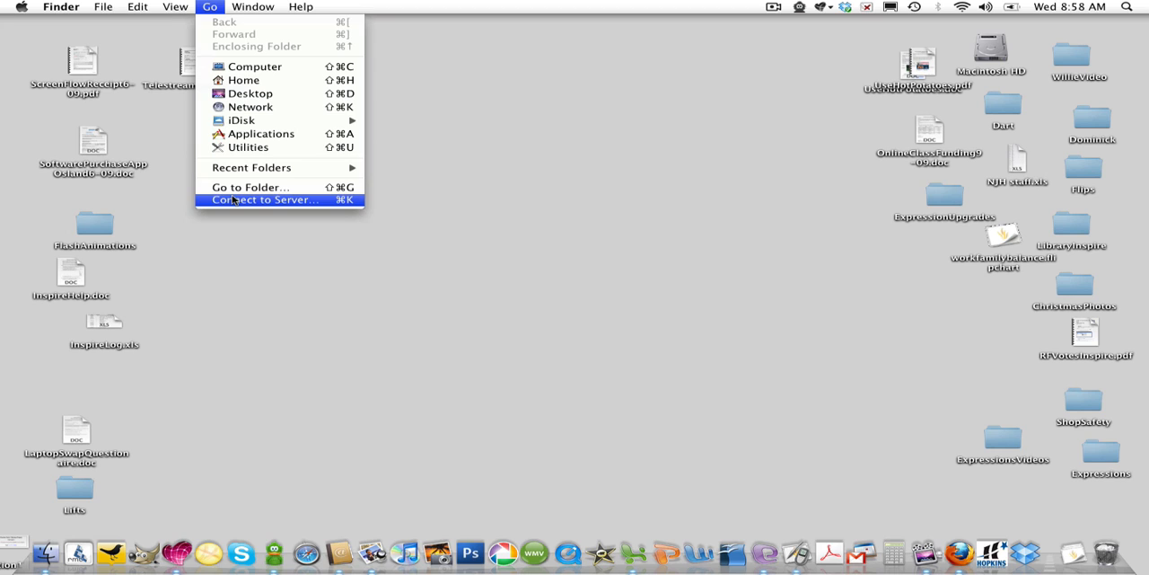
pyautogui.click(262, 199)
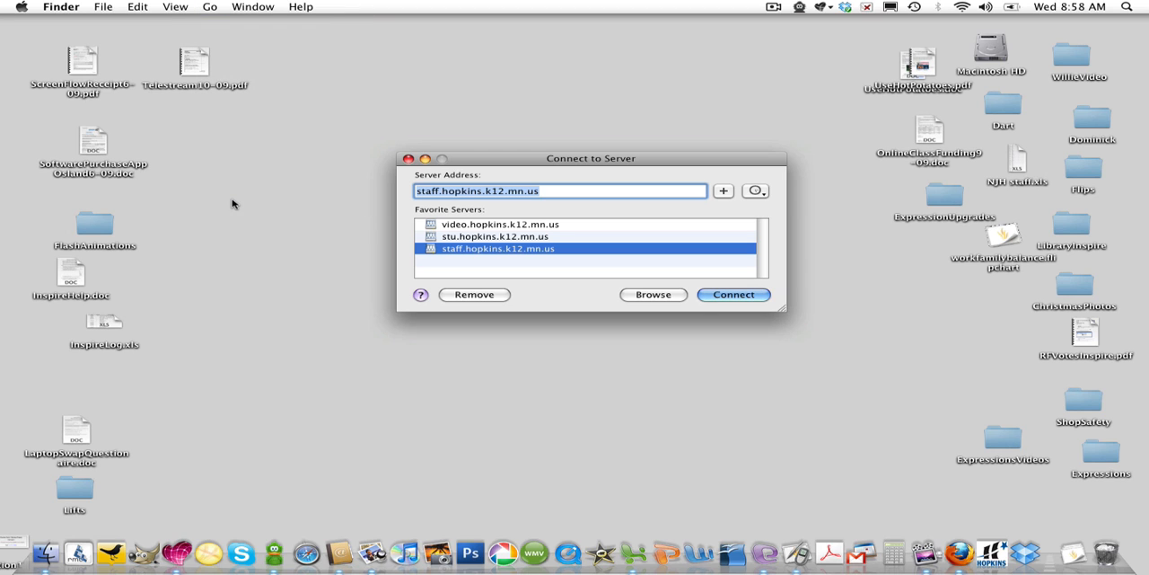
pyautogui.moveTo(492, 205)
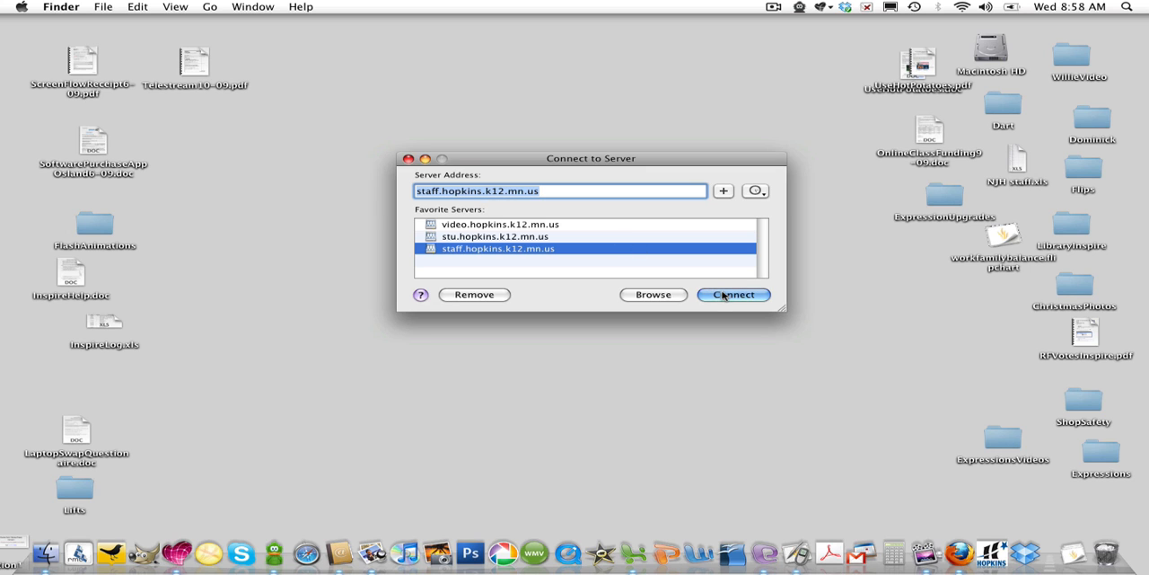
pyautogui.click(733, 294)
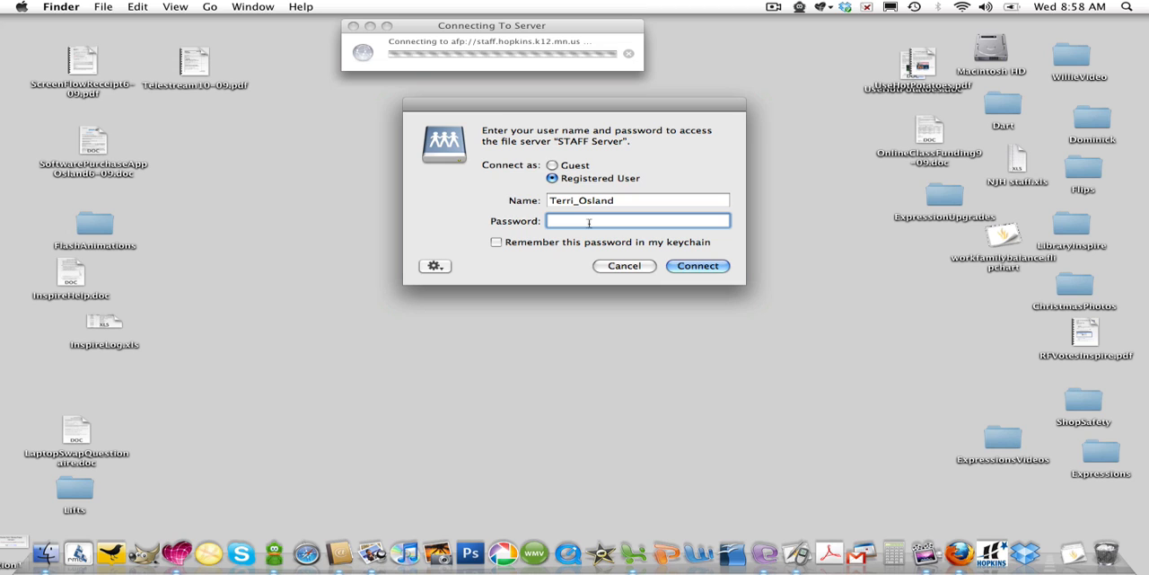
pyautogui.write('••••')
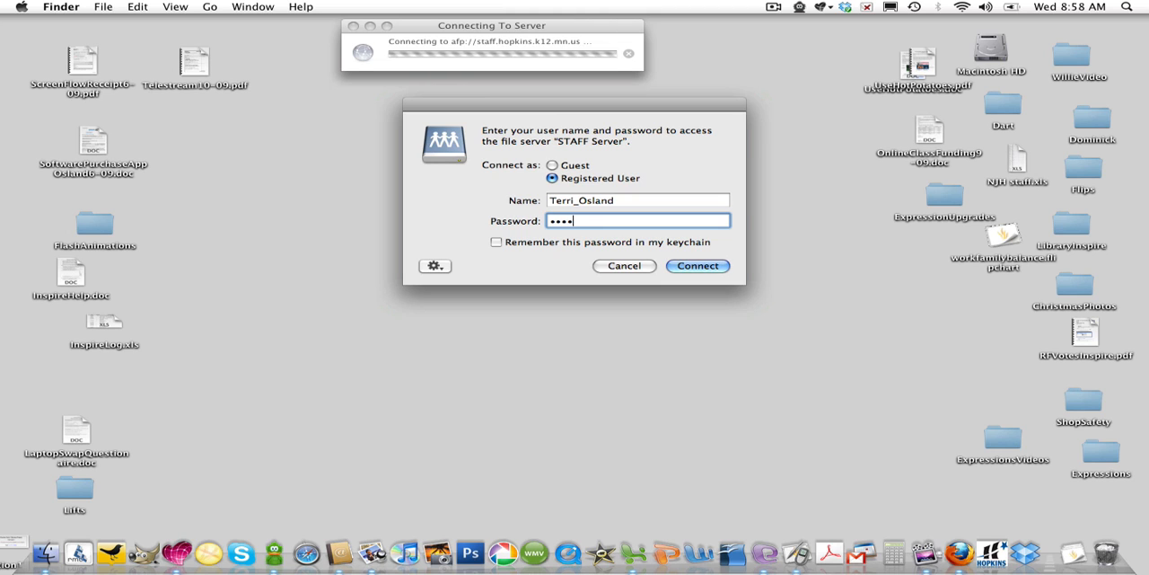
pyautogui.write('•')
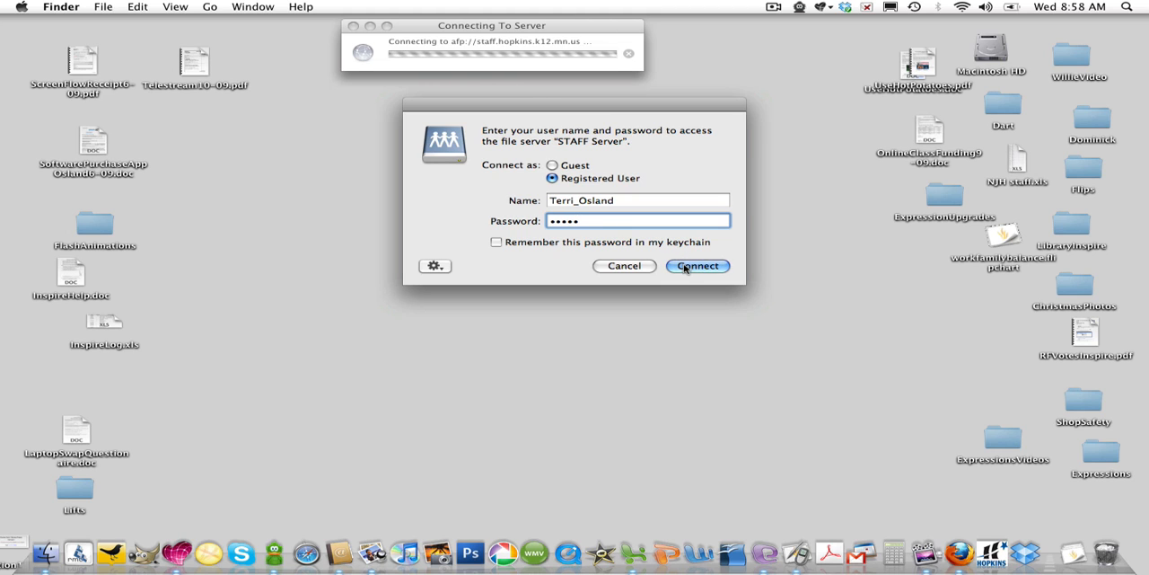
pyautogui.click(696, 265)
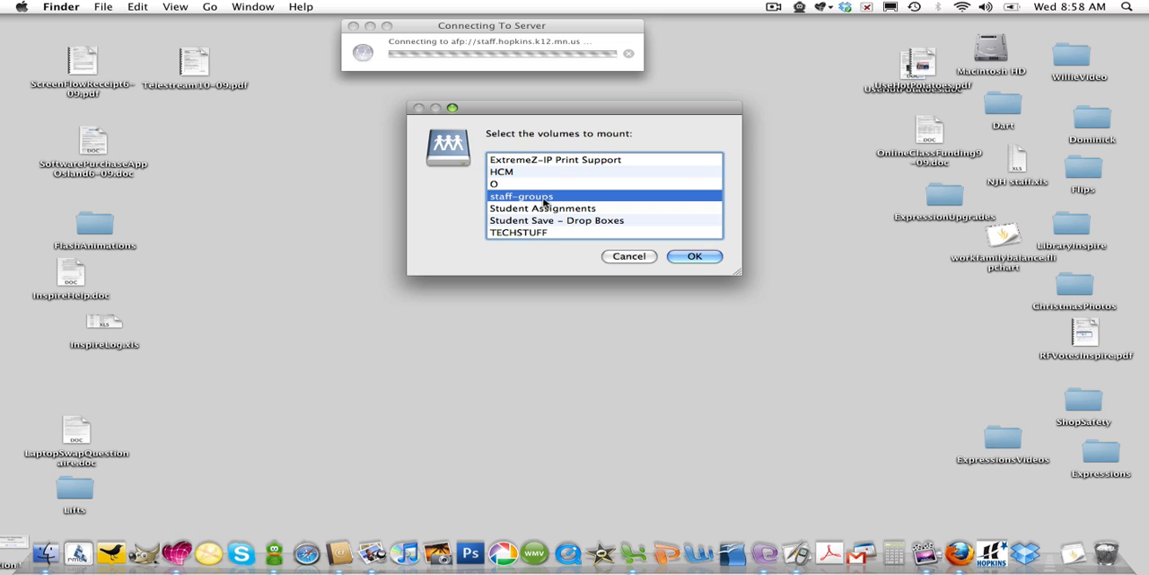
# Mount the staff-groups volume from the STAFF Server volume list
pyautogui.click(693, 255)
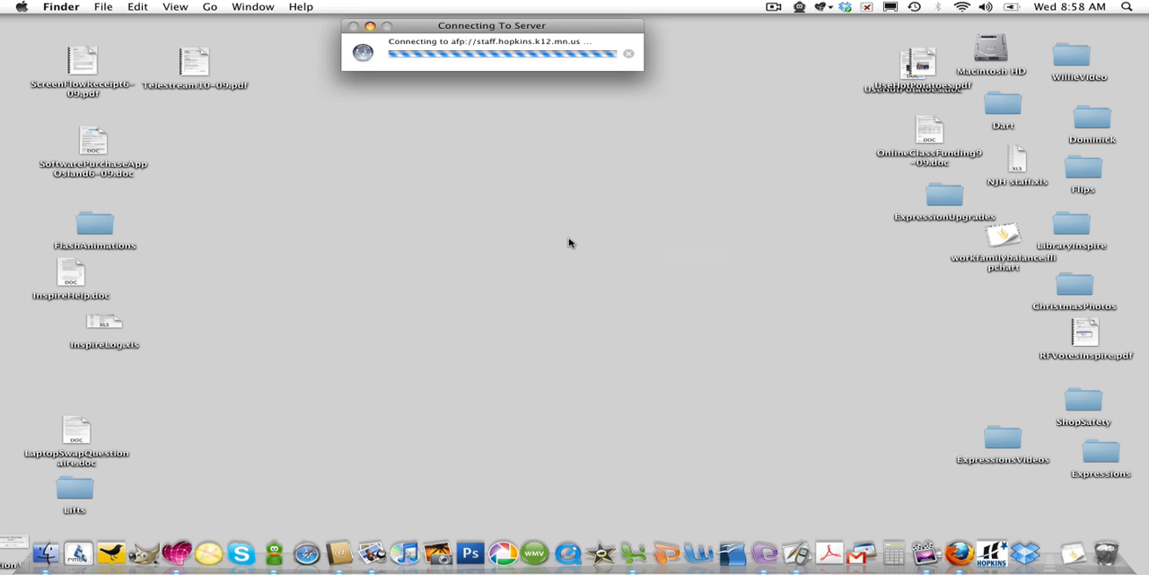
pyautogui.moveTo(456, 256)
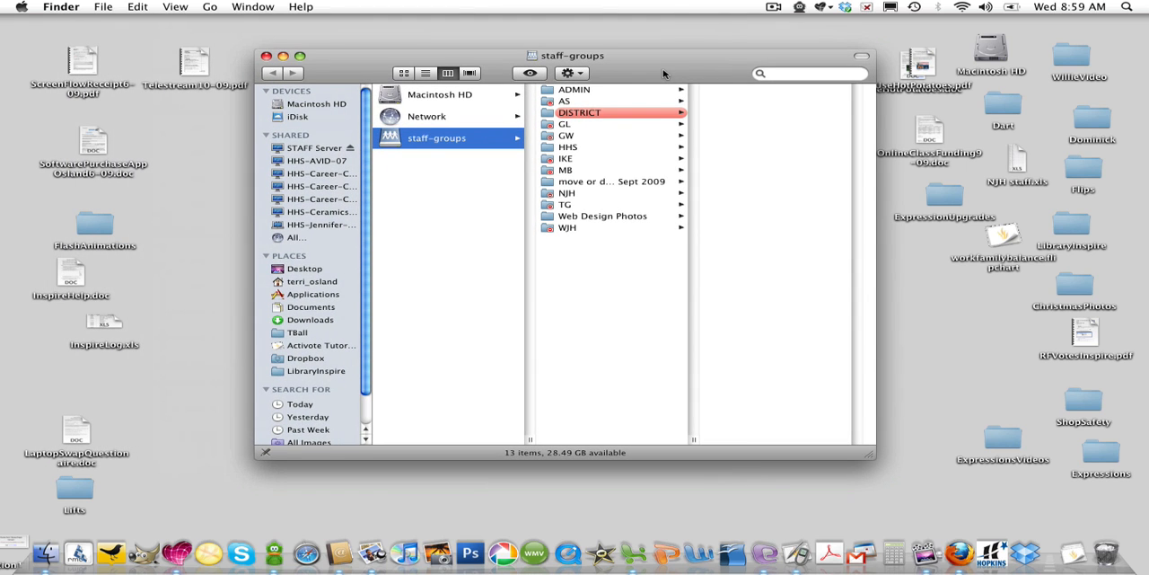
pyautogui.moveTo(650, 172)
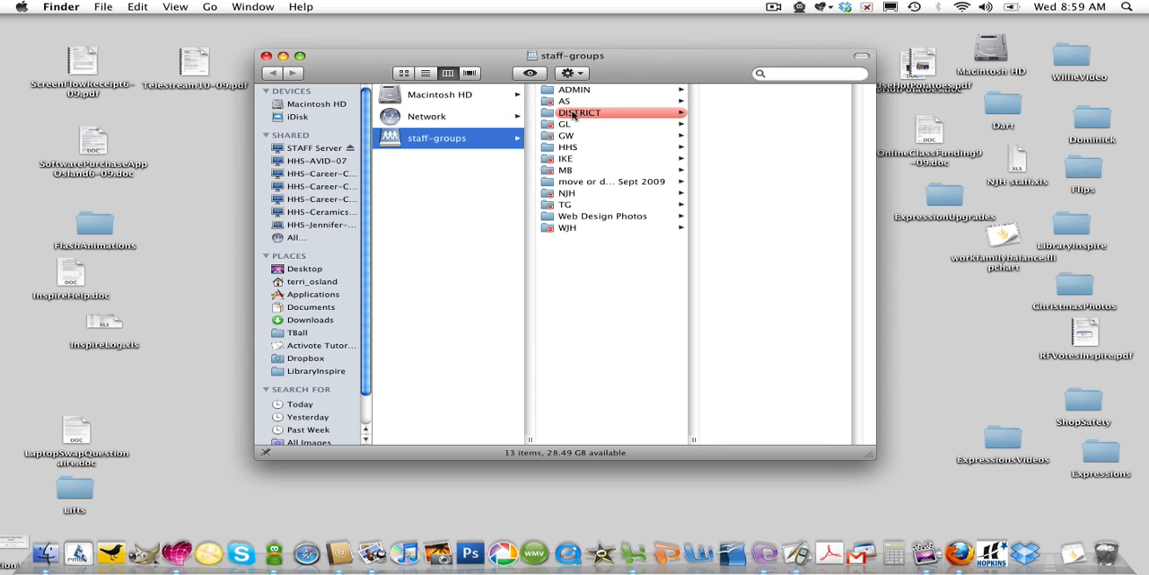
# Browse into DISTRICT and then Whiteboard Teachers on the staff-groups volume
pyautogui.click(579, 111)
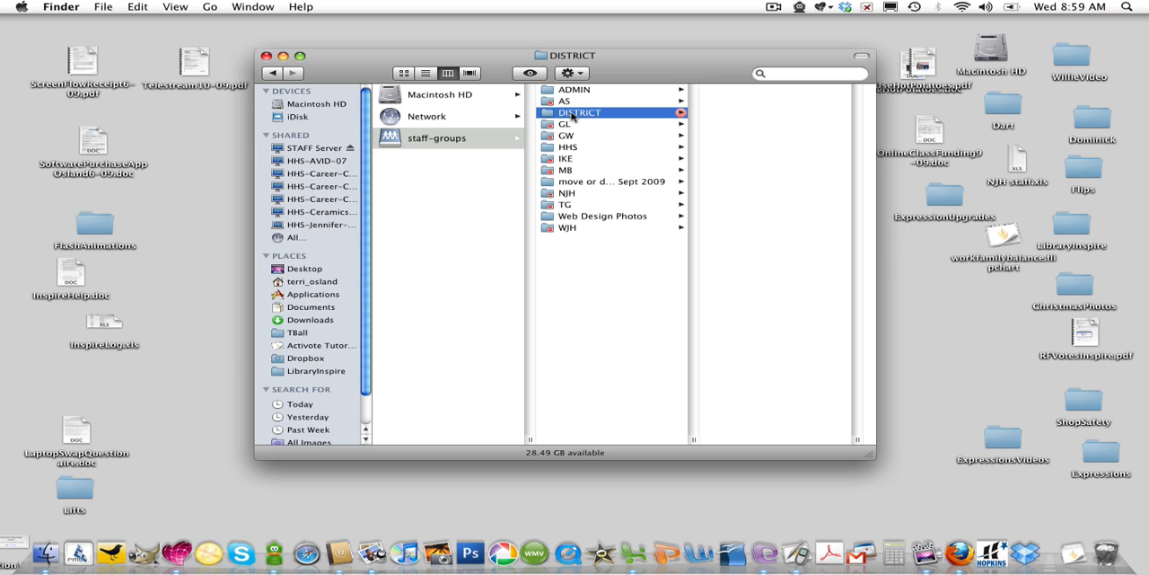
pyautogui.click(579, 111)
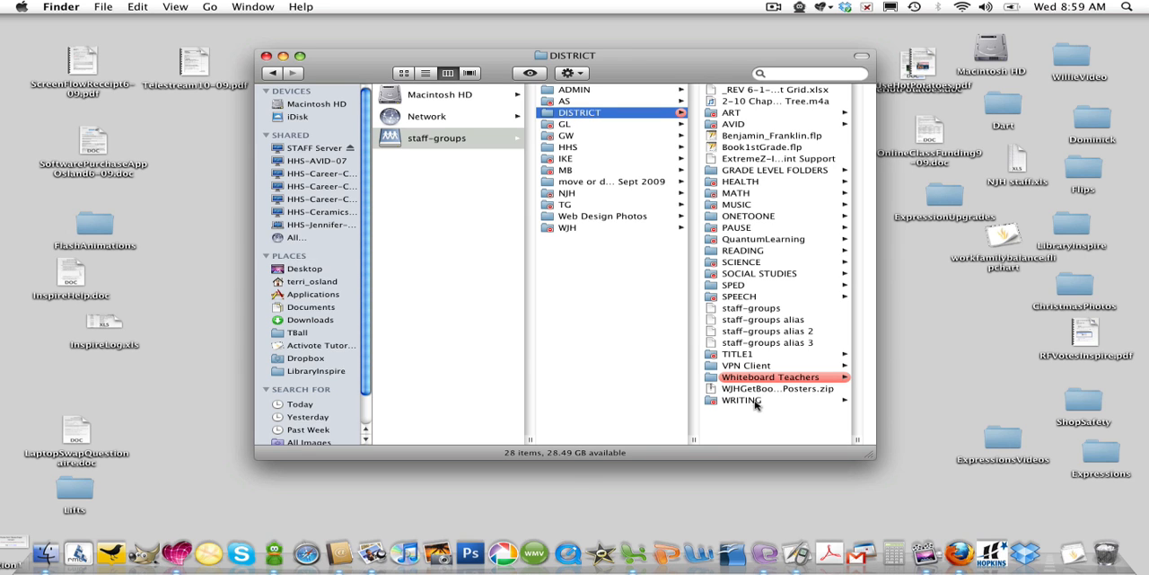
pyautogui.click(770, 377)
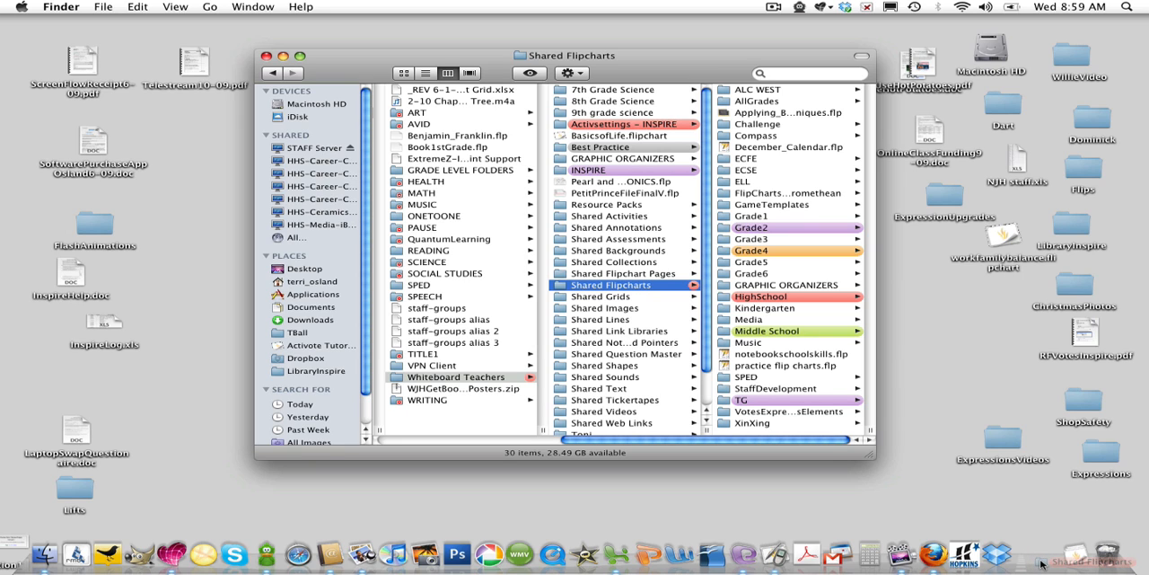
pyautogui.moveTo(1042, 563)
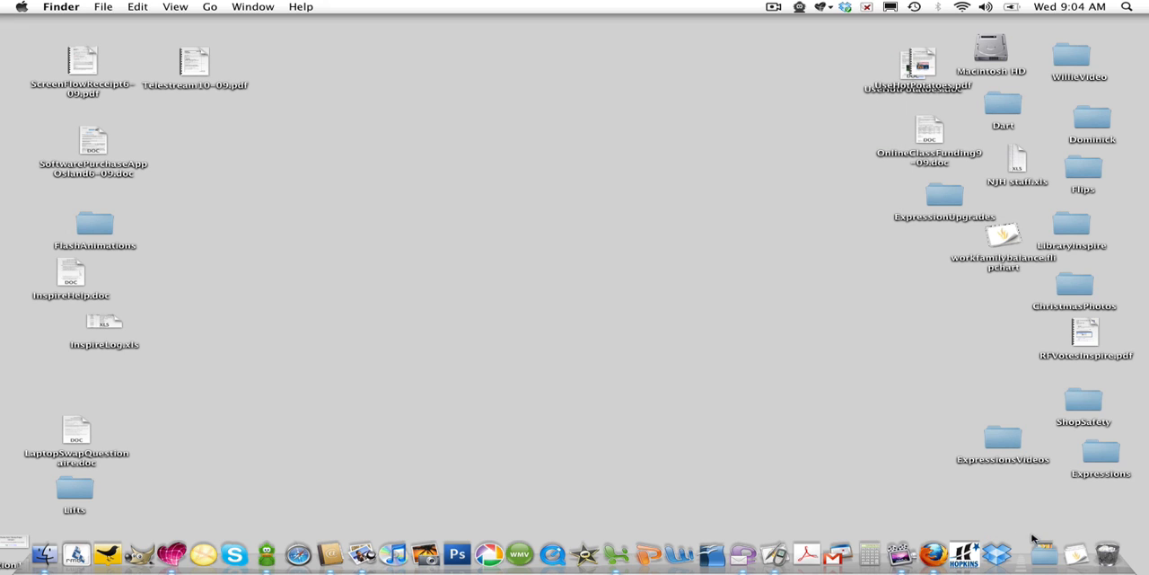
# Open Shared Flipcharts from its Dock alias, signing in to the STAFF Server with the password
pyautogui.click(1043, 553)
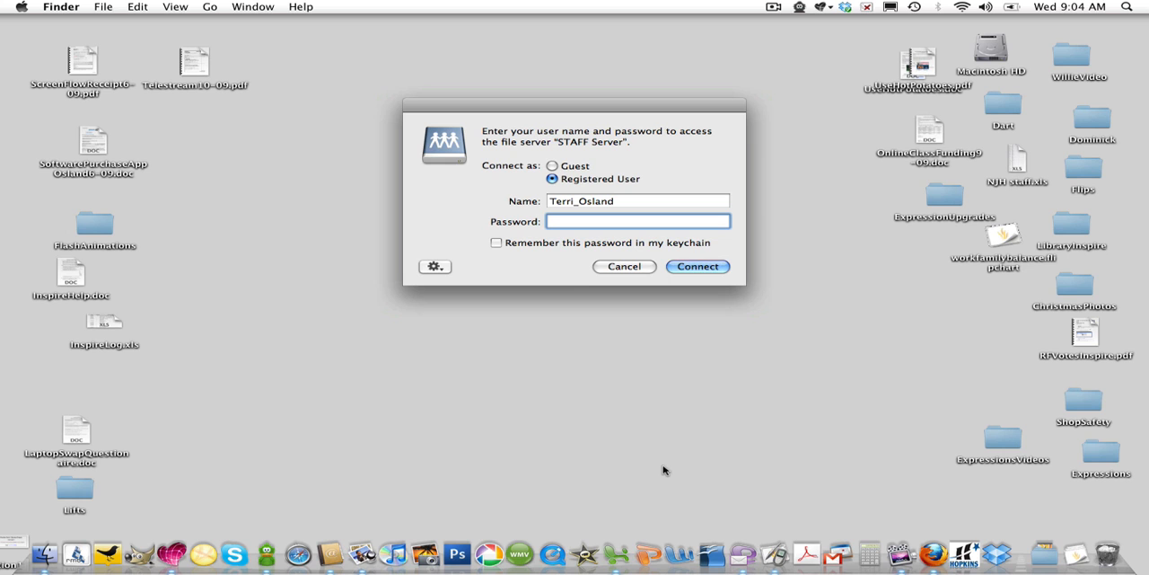
pyautogui.write('•••••')
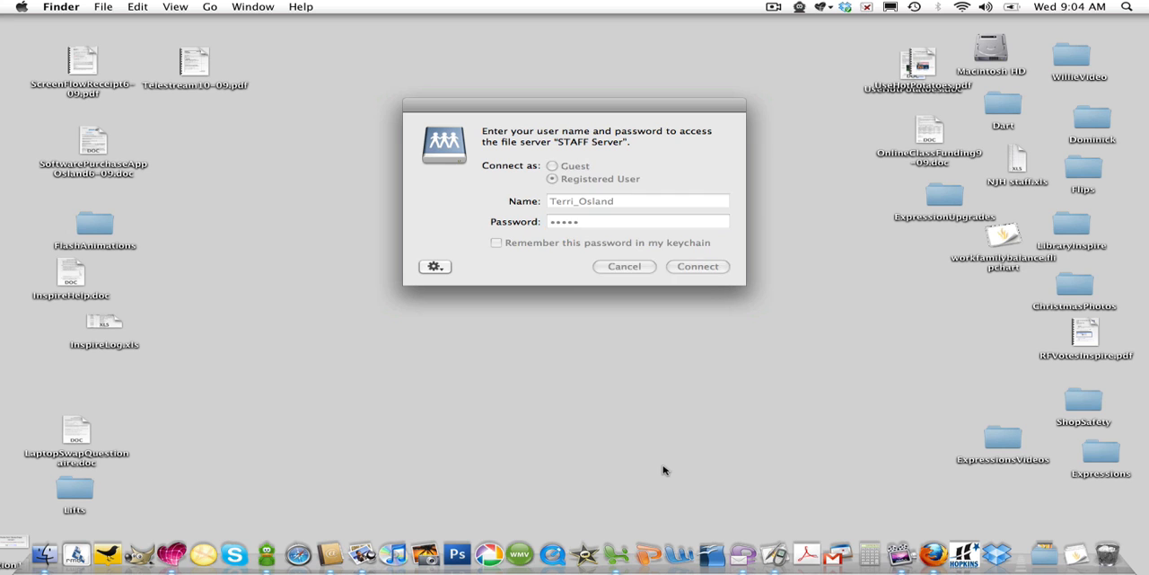
pyautogui.click(697, 266)
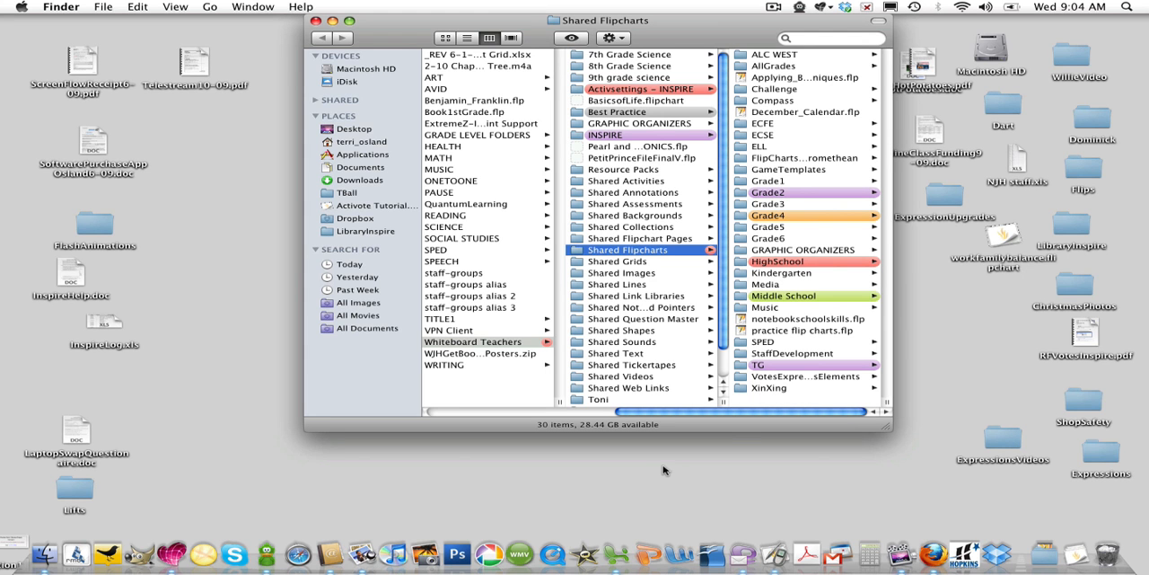
pyautogui.moveTo(711, 259)
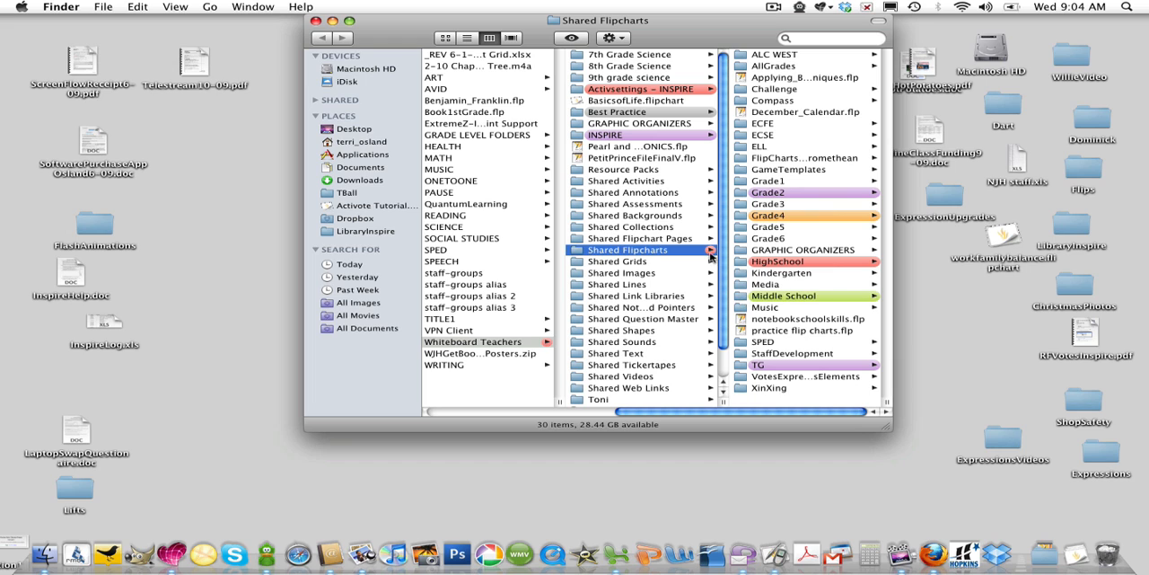